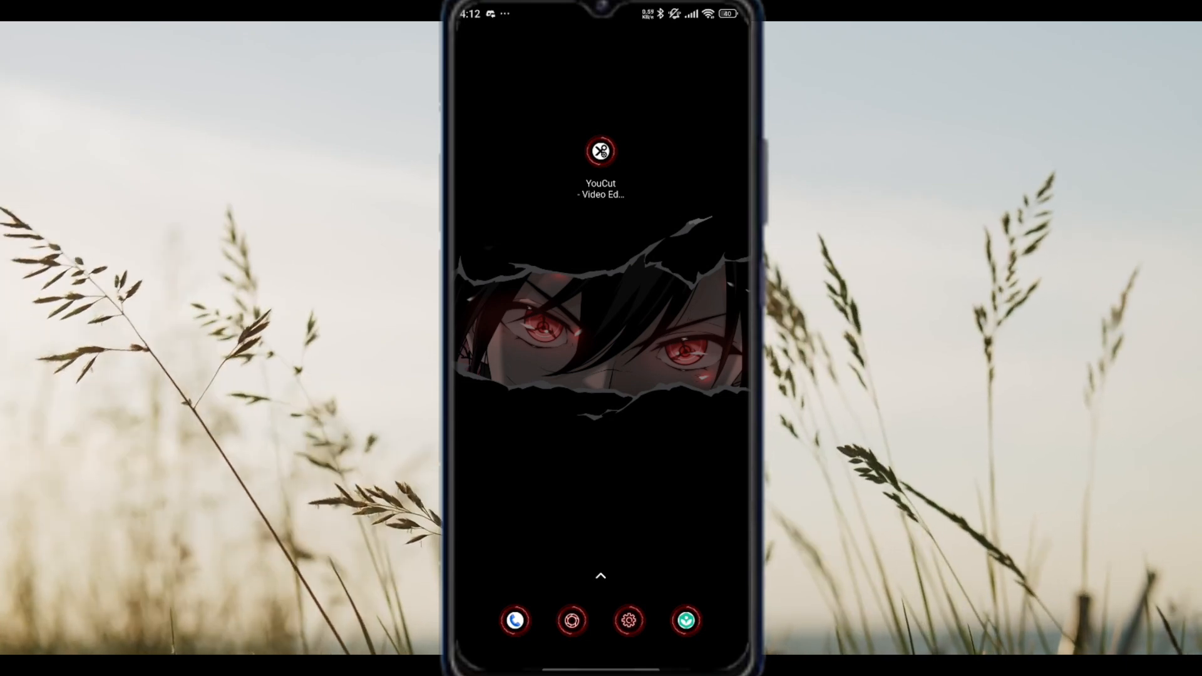
# Launch YouCut into the project with the 15-second moonlit cabin video.
pyautogui.click(600, 150)
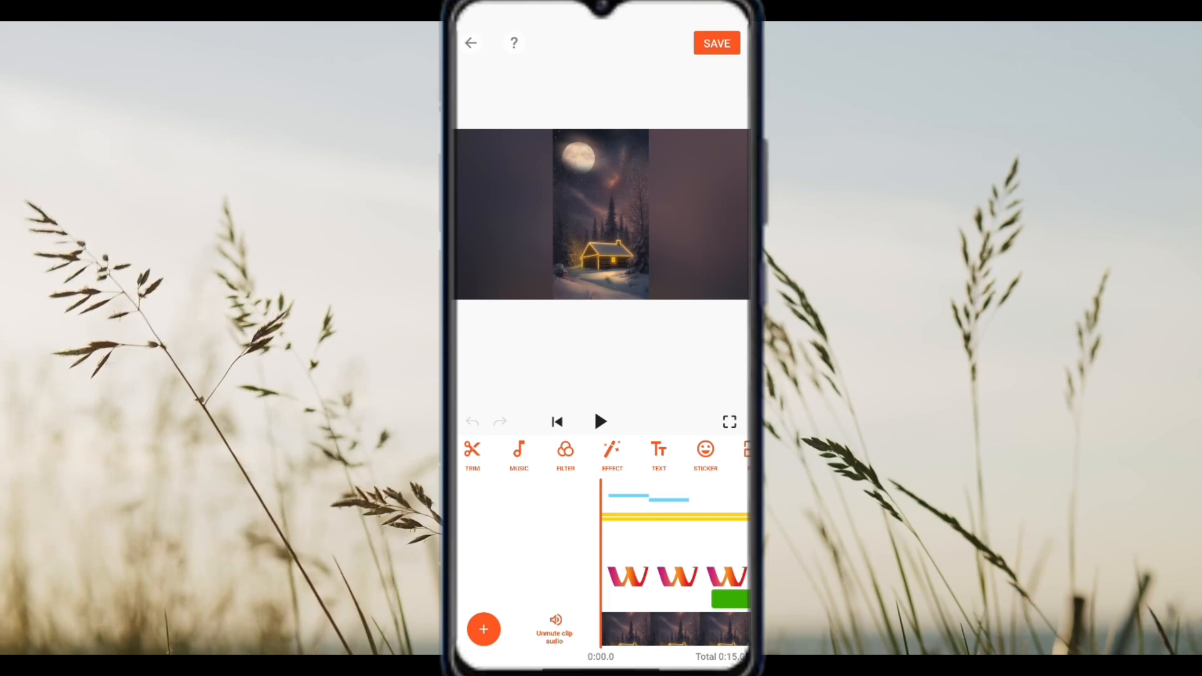
# Select the W watermark overlay track so its editing toolbar appears.
pyautogui.click(600, 421)
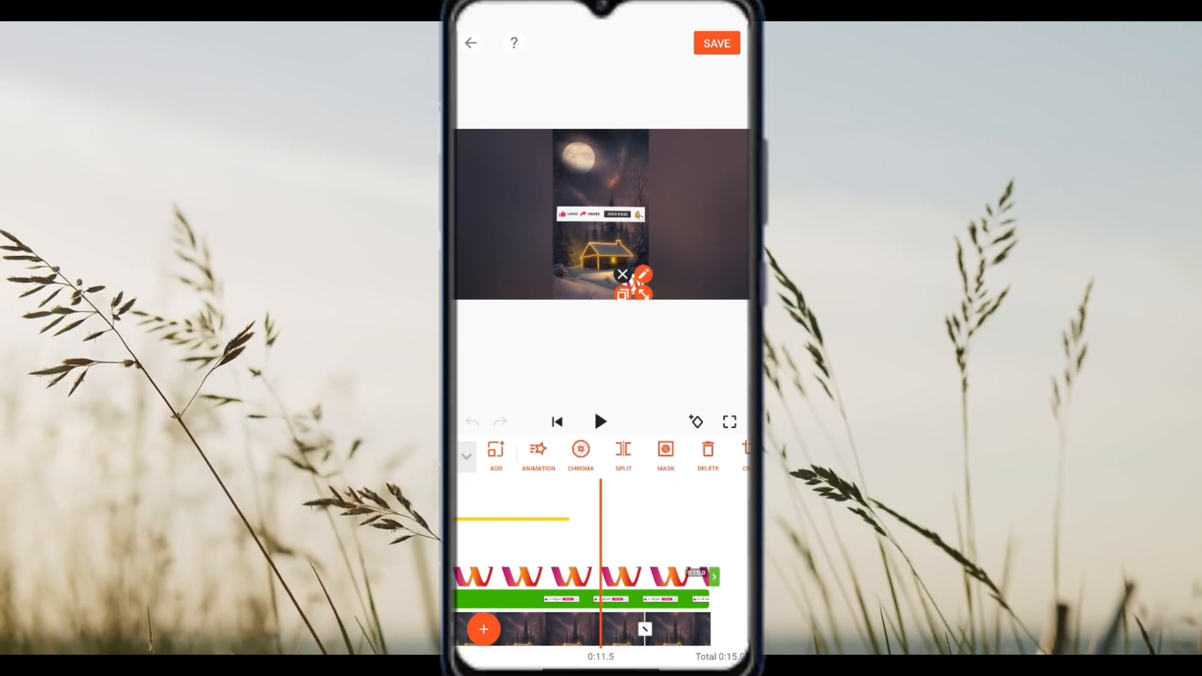
# Delete the W watermark overlay and play the video to verify the result.
pyautogui.hscroll(-3)
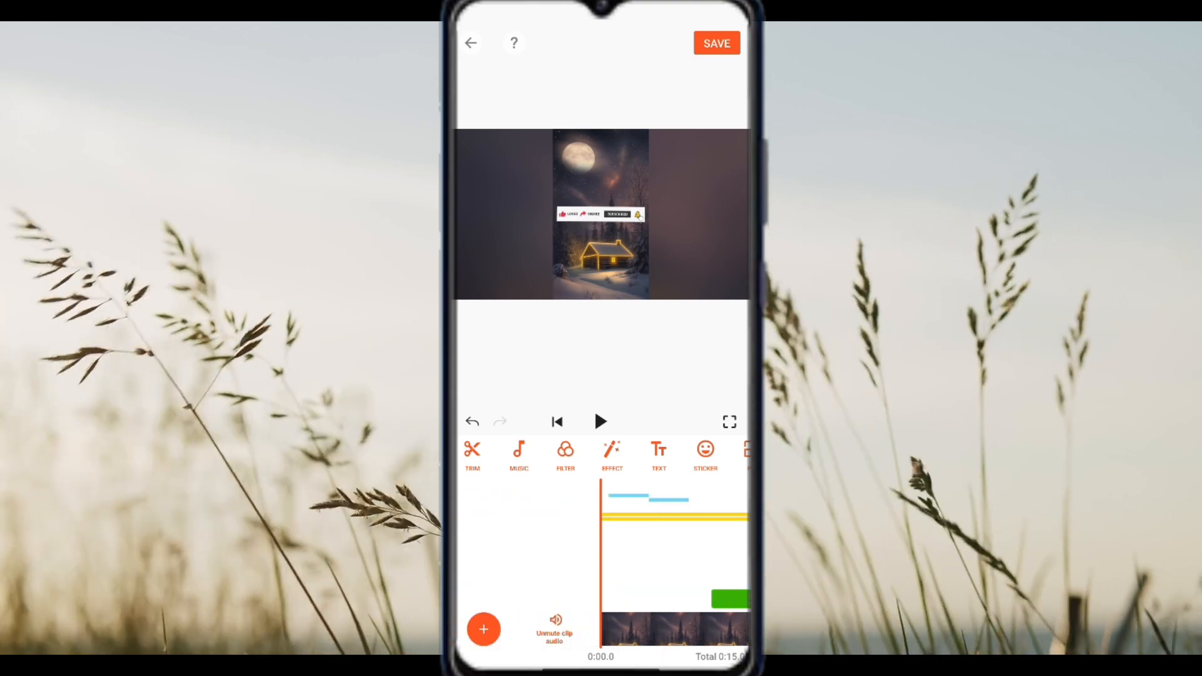
pyautogui.click(600, 421)
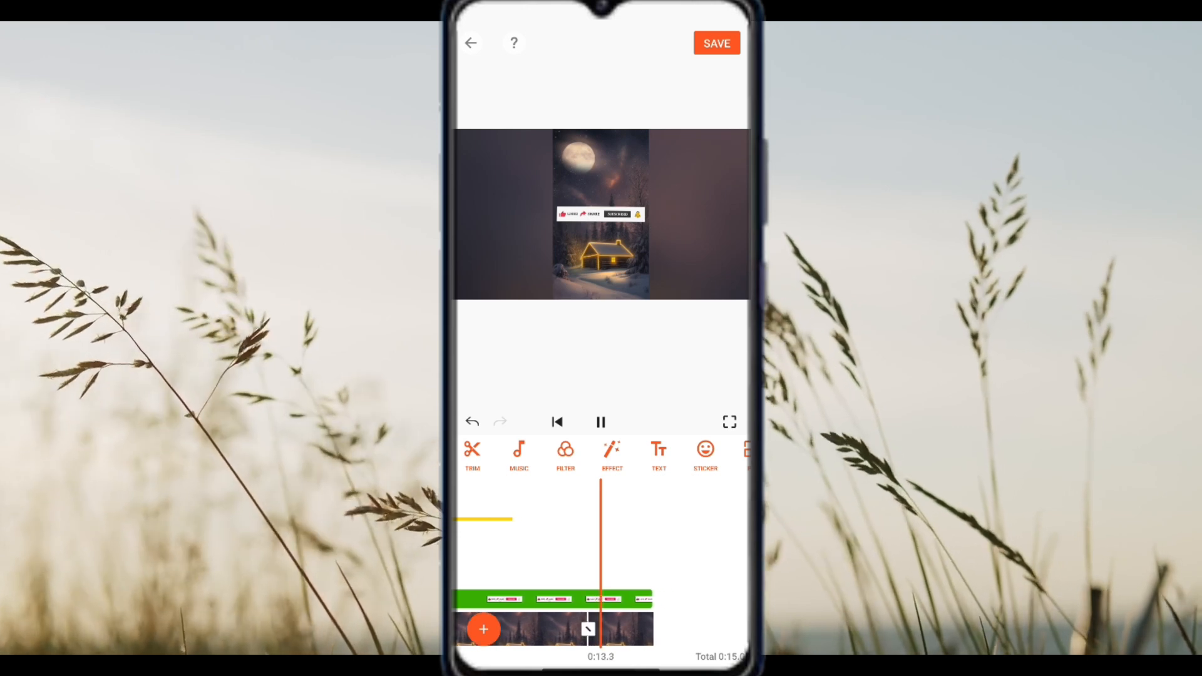
pyautogui.click(600, 421)
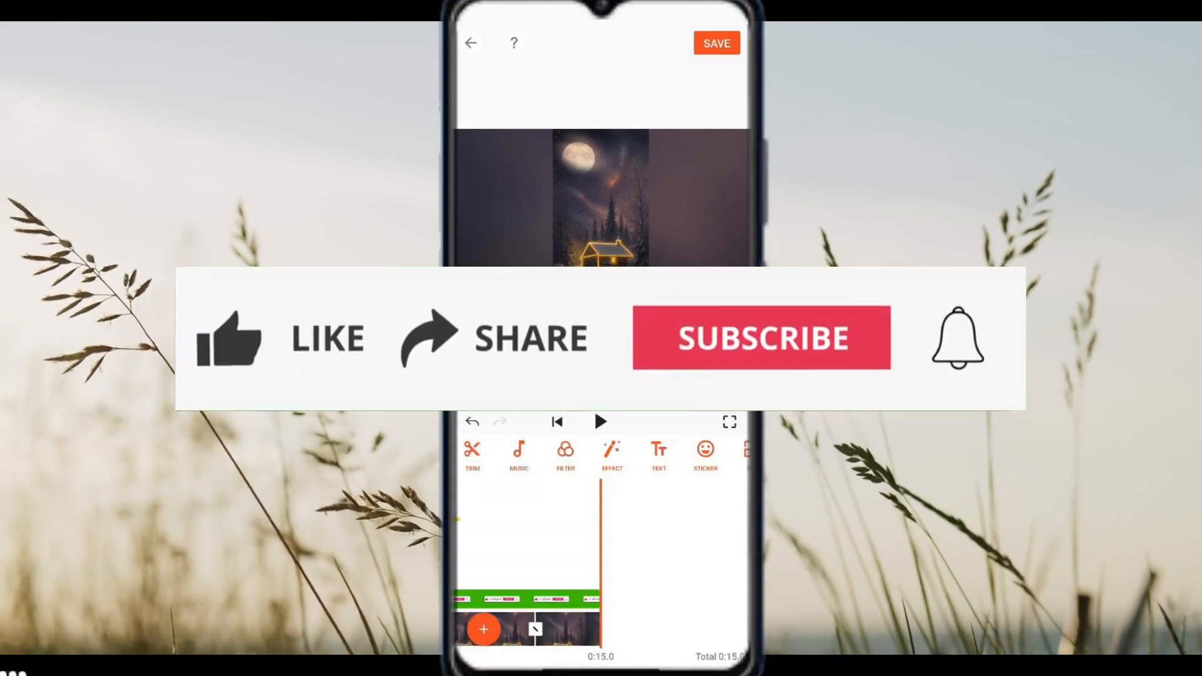
pyautogui.click(230, 339)
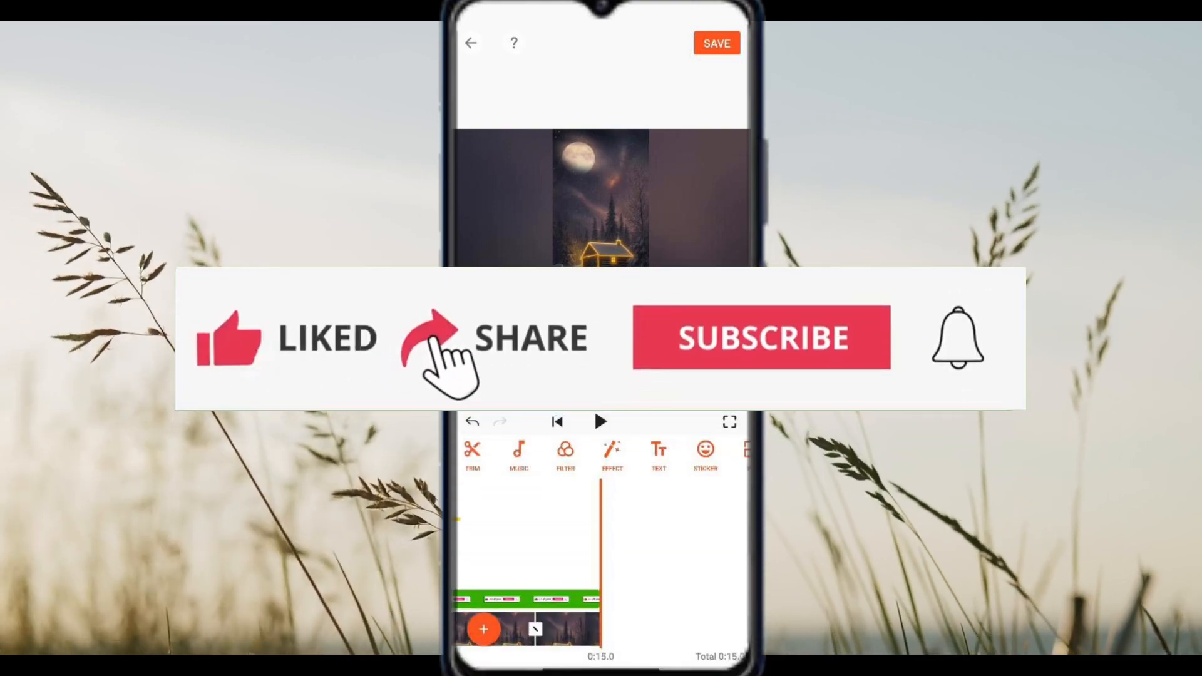
pyautogui.click(761, 338)
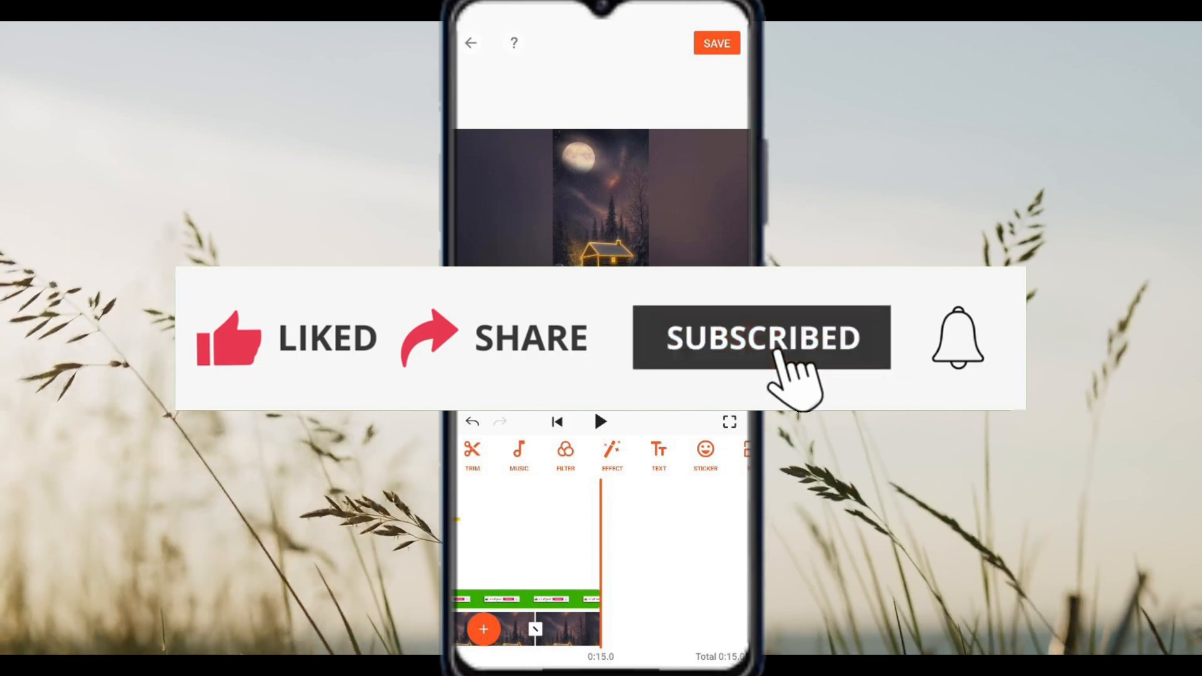